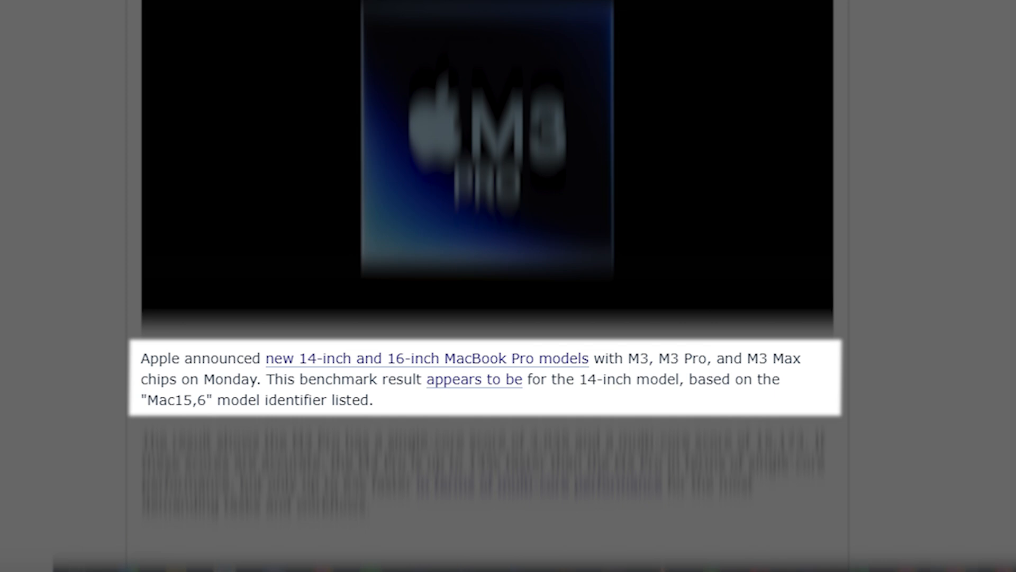
{"action": "scroll", "scroll_direction": "down", "scroll_amount": 3}
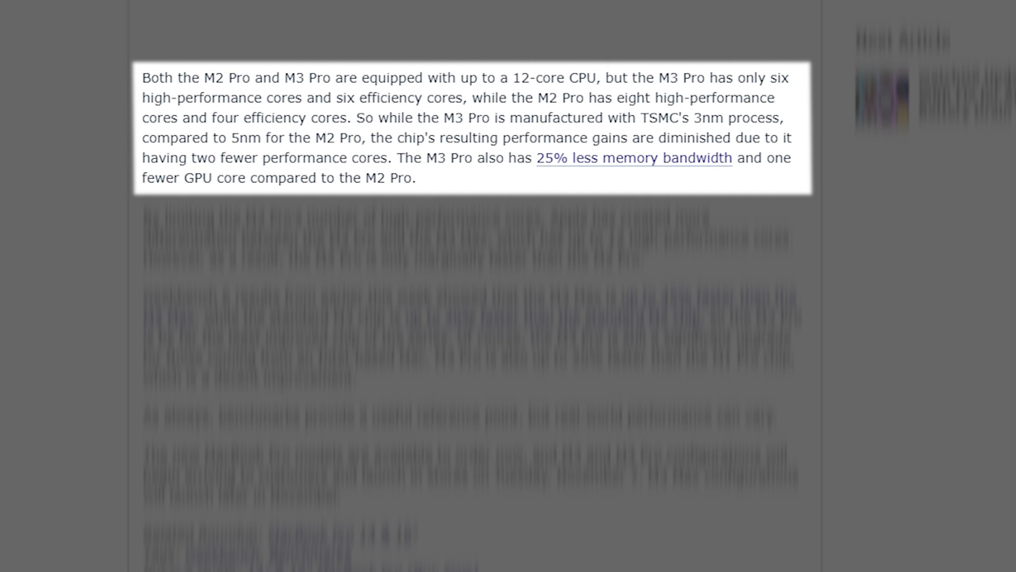
{"action": "scroll", "scroll_direction": "down", "scroll_amount": 3}
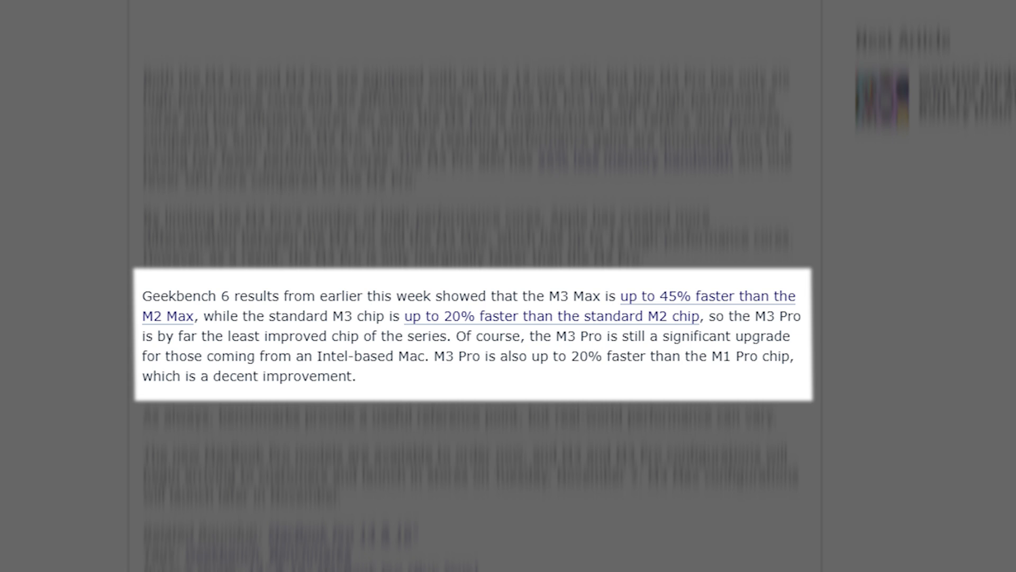
{"action": "scroll", "scroll_direction": "down", "scroll_amount": 3}
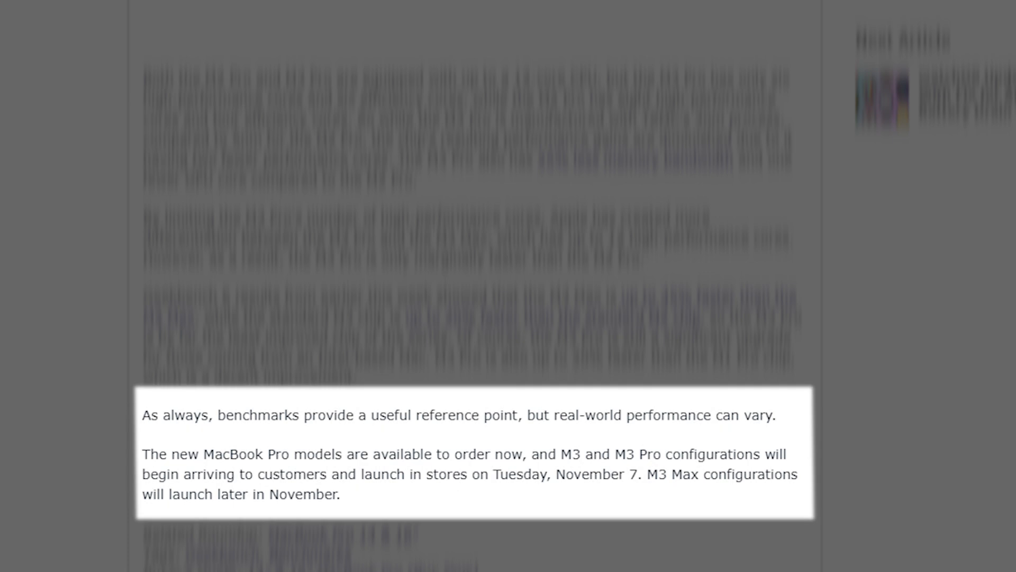